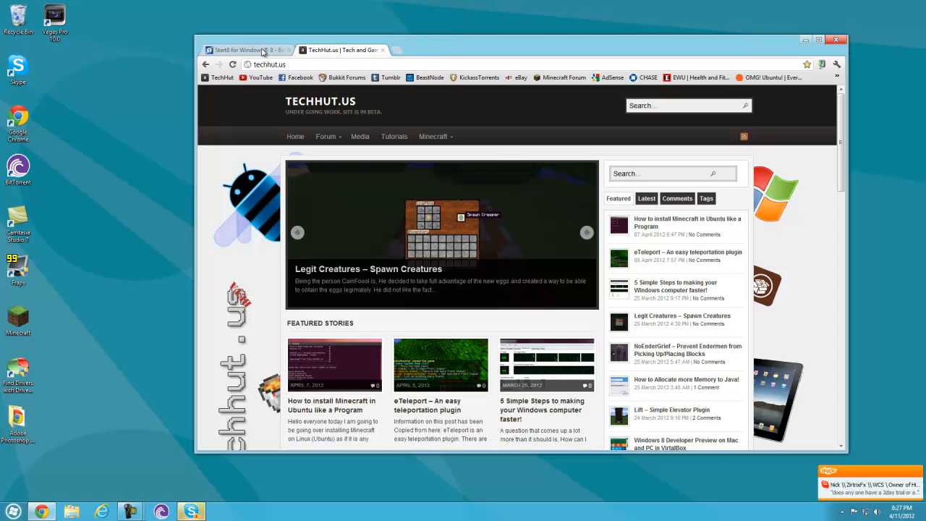
# - Switch Chrome to the 'Start8 for Windows 8' Stardock product page tab
pyautogui.click(242, 50)
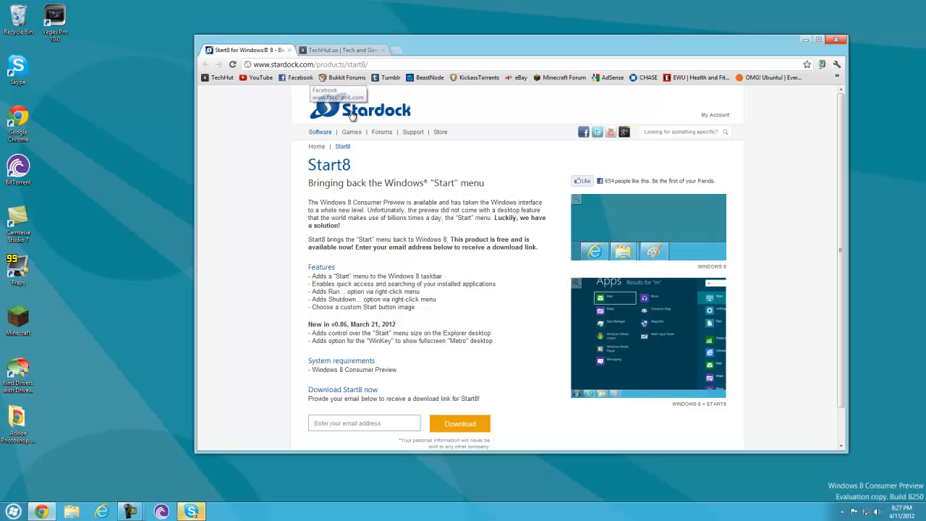
pyautogui.moveTo(385, 382)
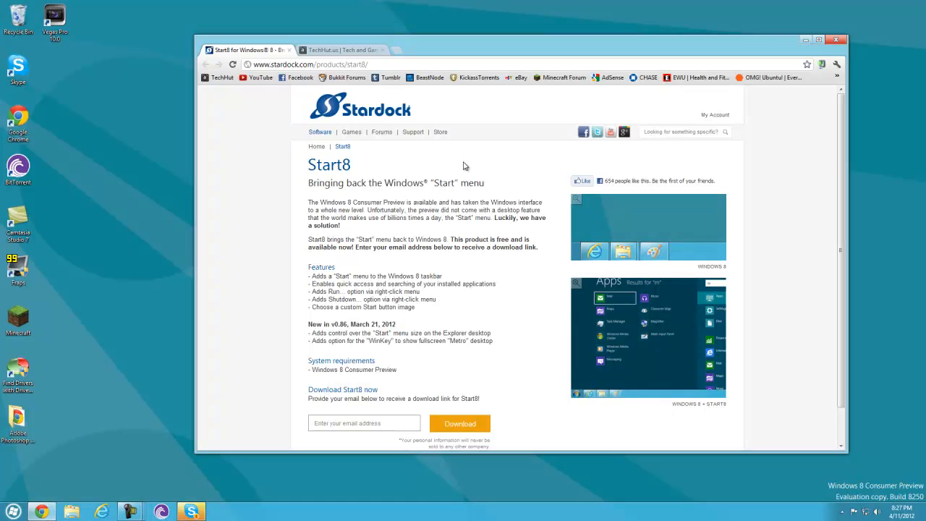
pyautogui.moveTo(426, 319)
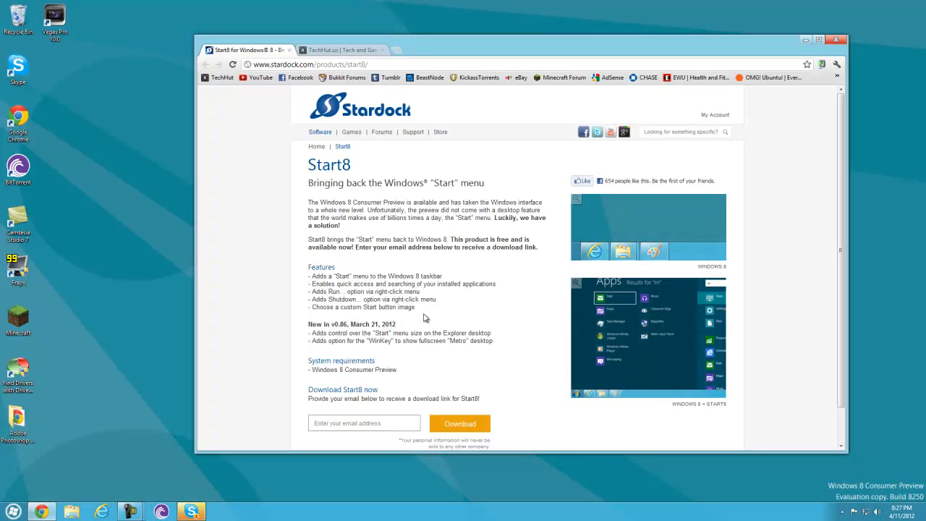
# - Highlight 'start8' in the page address, then the Features line about adding a Start menu
pyautogui.moveTo(309, 266); pyautogui.dragTo(437, 307)
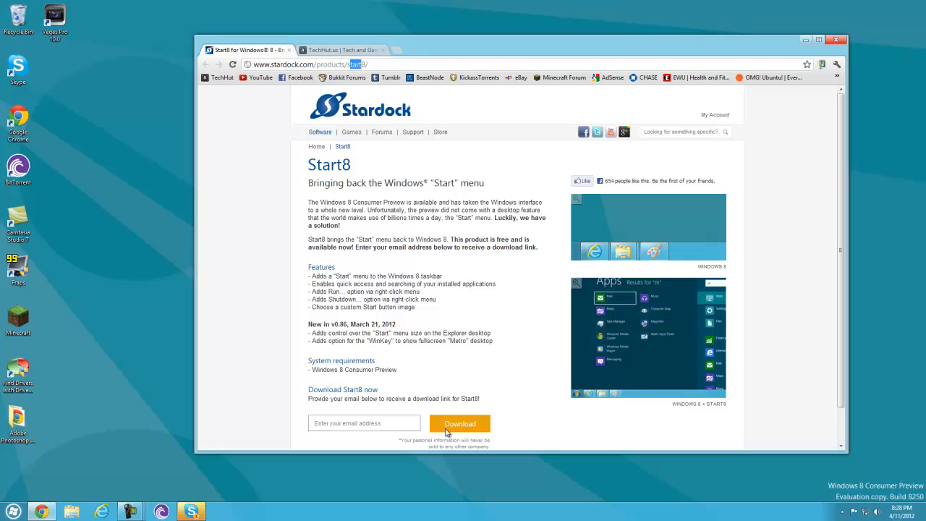
pyautogui.moveTo(446, 411)
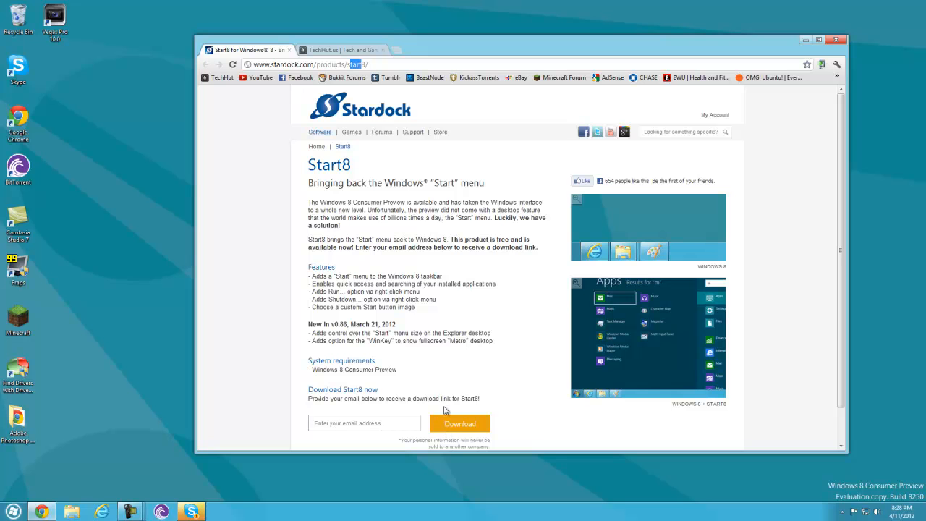
pyautogui.scroll(-3)
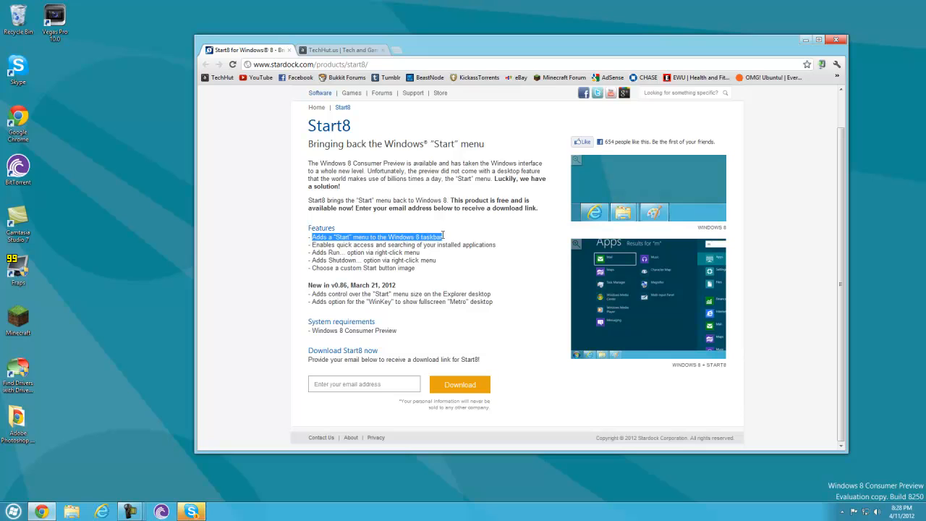
pyautogui.moveTo(312, 236); pyautogui.dragTo(395, 245)
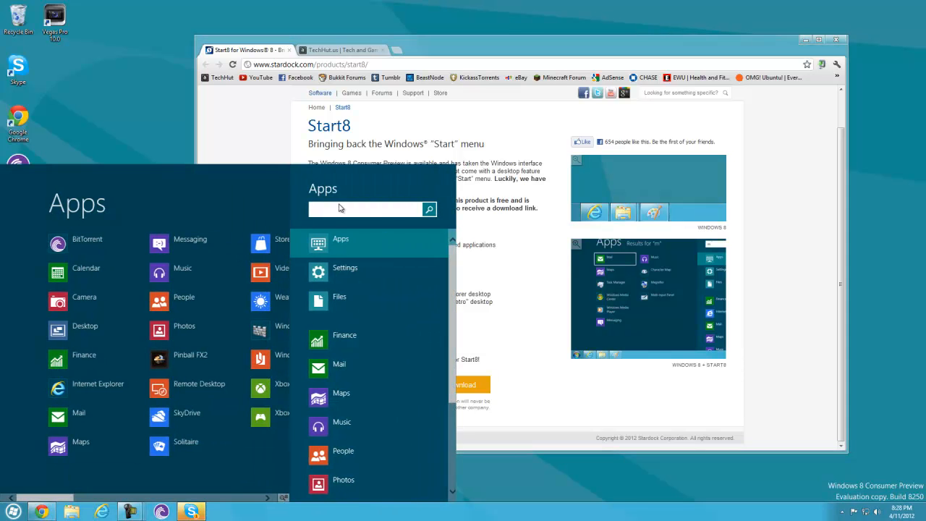
# - Search the Start menu for 'bit' to find BitTorrent, then close the menu
pyautogui.write('bit')
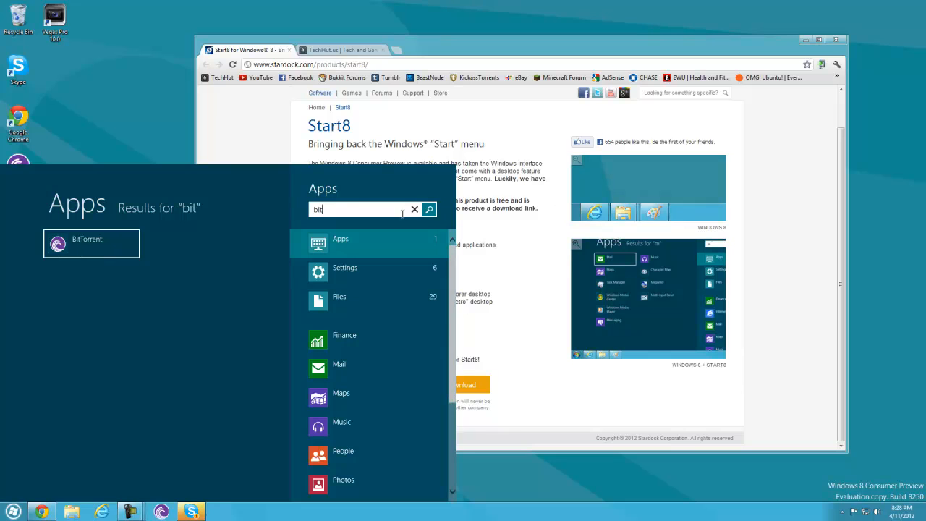
pyautogui.click(414, 209)
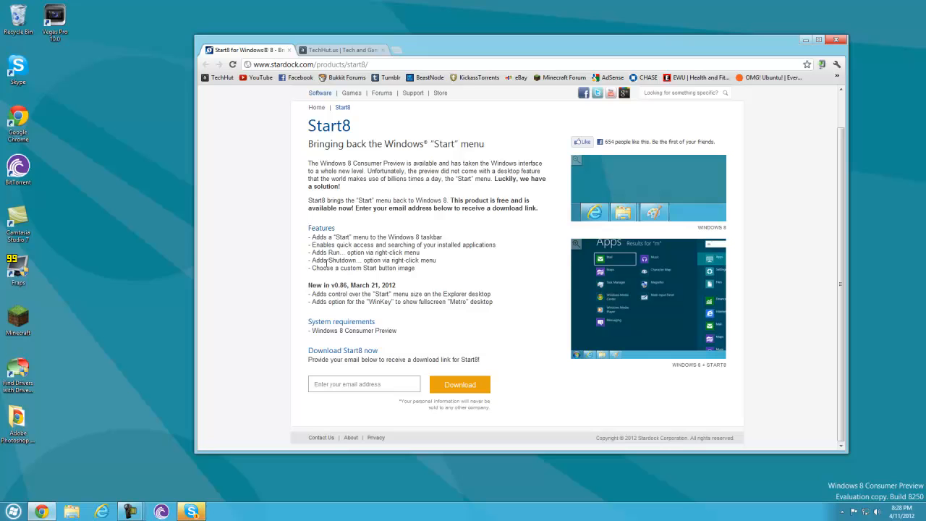
pyautogui.moveTo(326, 262)
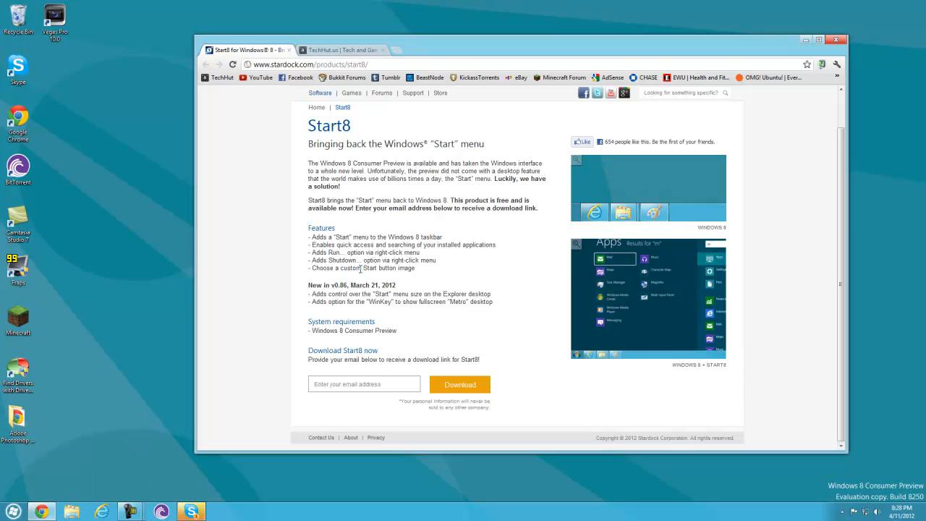
pyautogui.moveTo(78, 489)
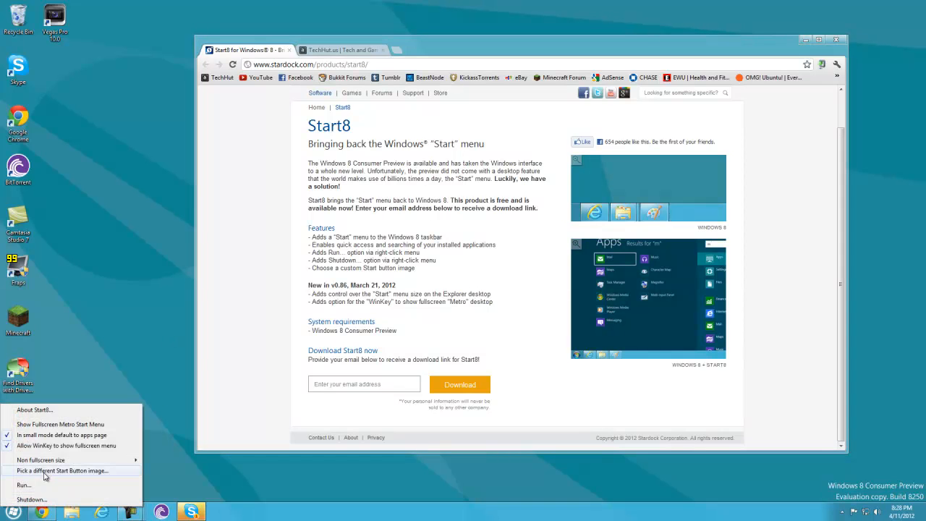
pyautogui.moveTo(74, 474)
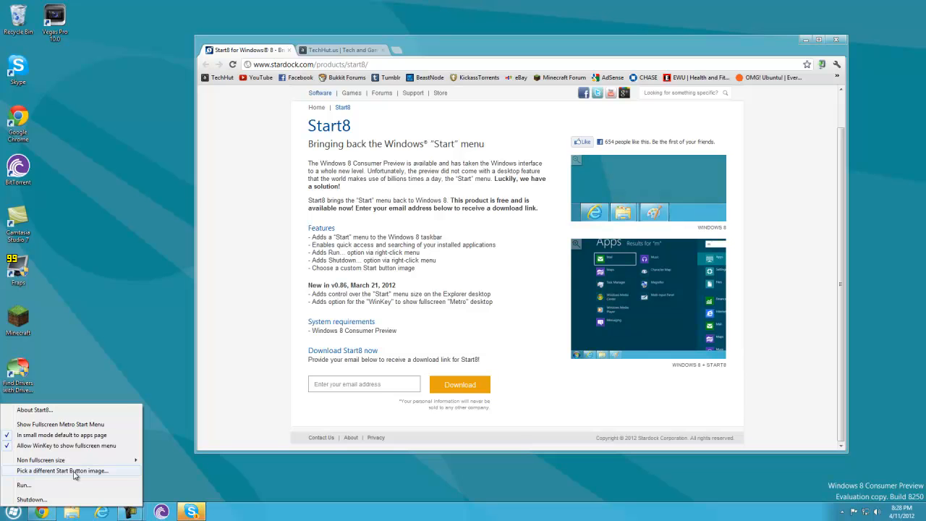
# - Apply the big green Bigxpstart Start button image, then pick another image
pyautogui.click(62, 471)
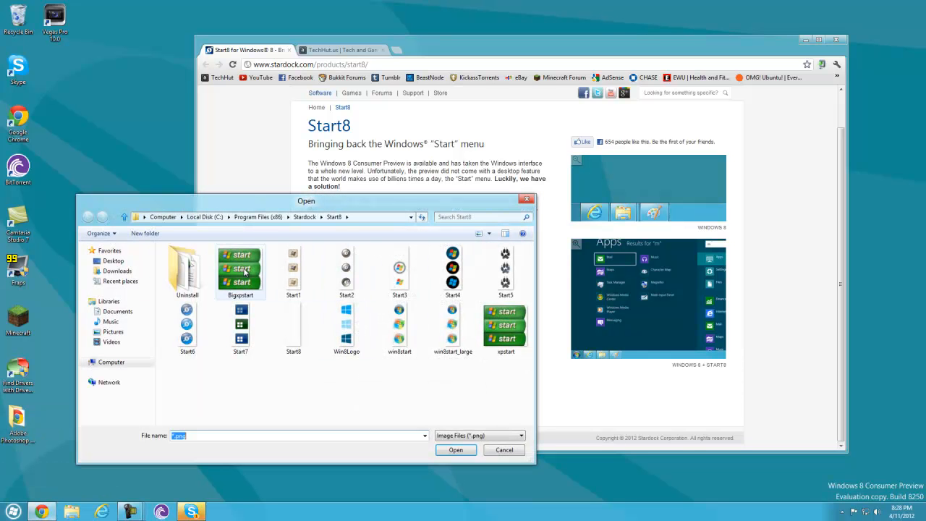
pyautogui.click(504, 449)
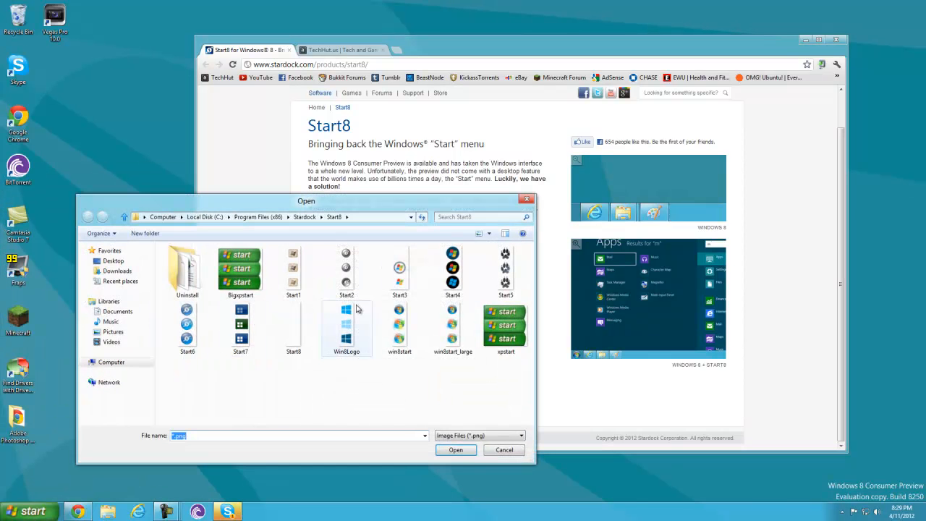
pyautogui.click(400, 271)
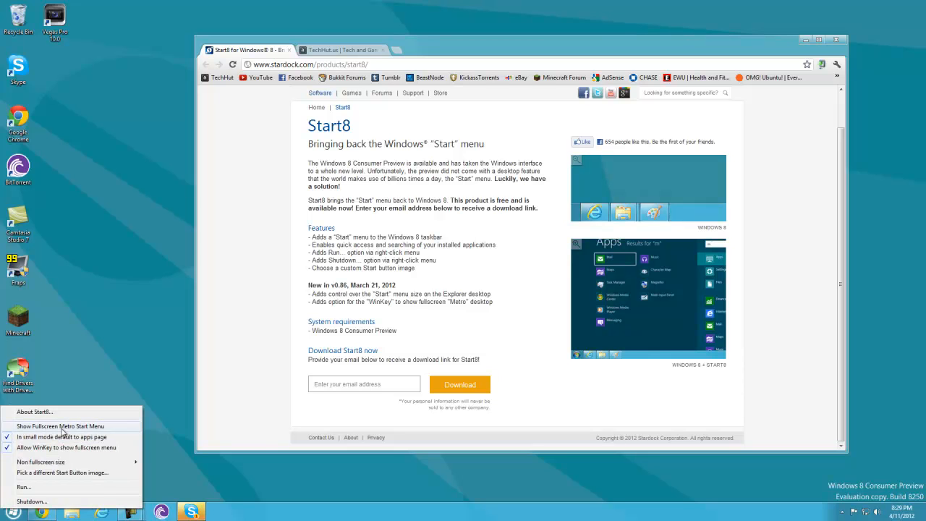
pyautogui.moveTo(87, 426)
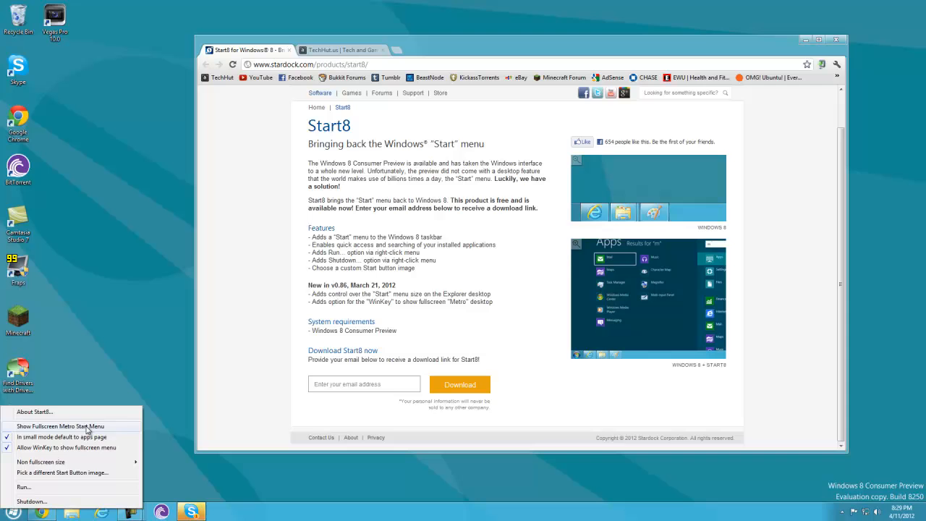
# - Show the fullscreen Metro Start menu, then reopen and dismiss the Start8 options menu
pyautogui.click(60, 426)
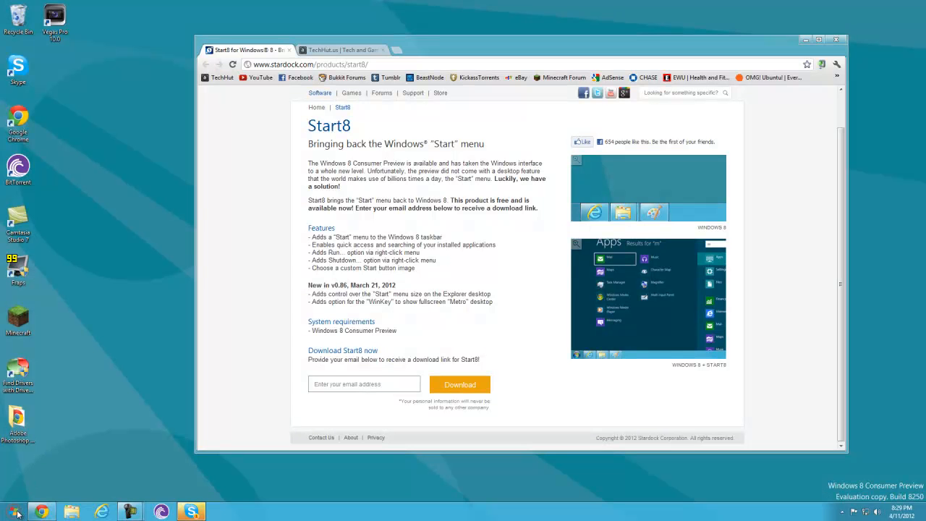
pyautogui.moveTo(11, 502)
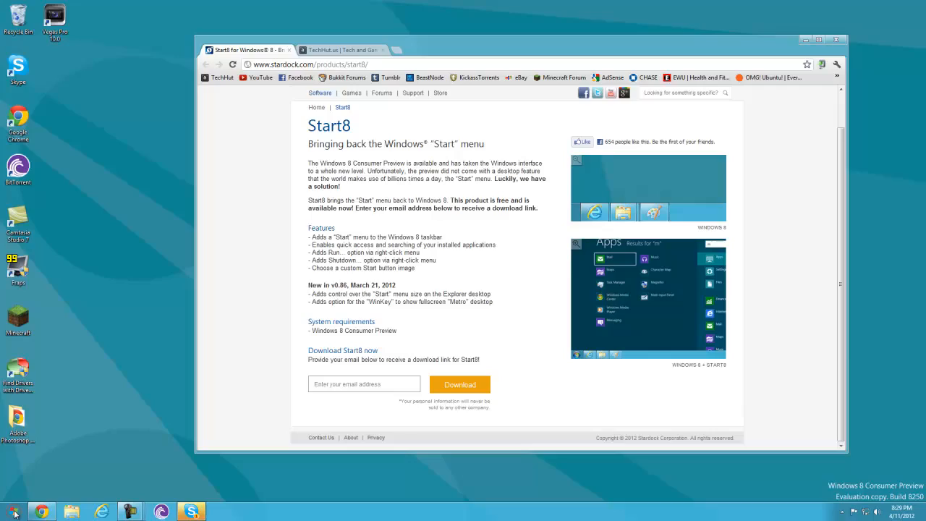
pyautogui.rightClick(11, 512)
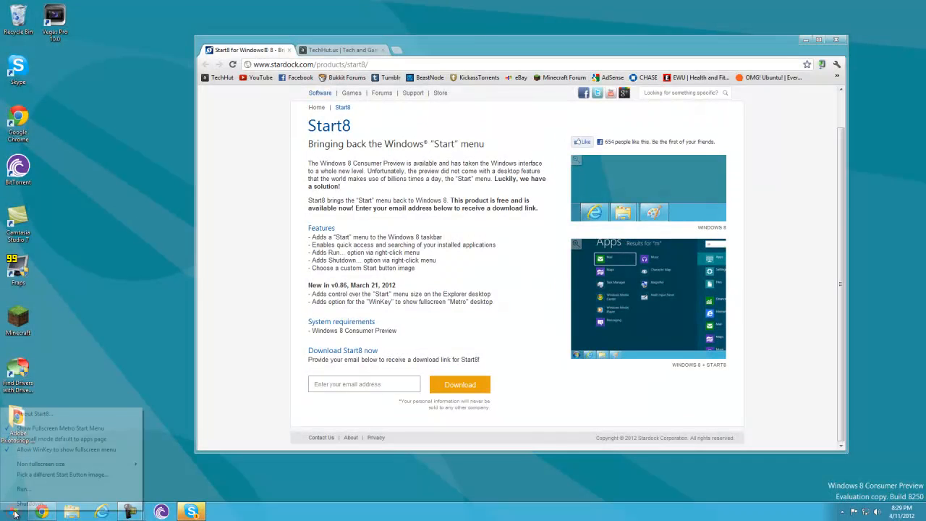
pyautogui.click(58, 428)
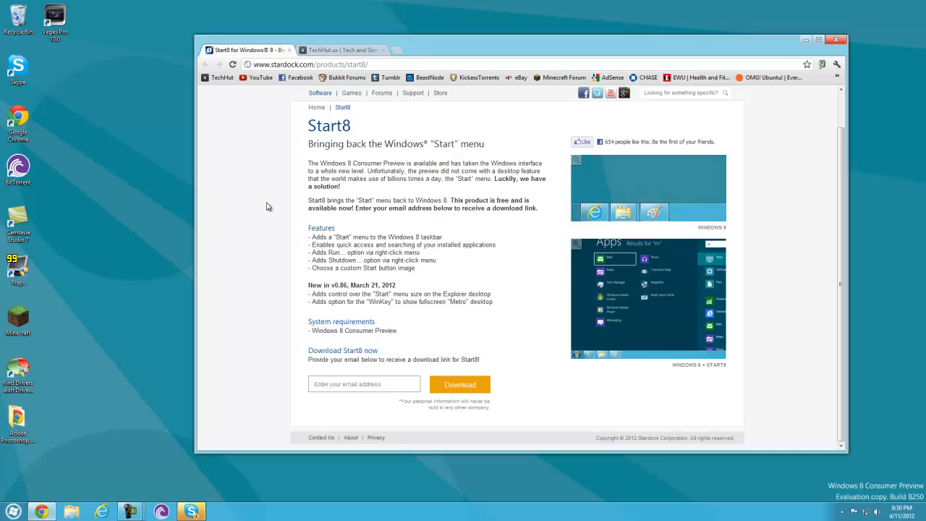
pyautogui.moveTo(171, 230)
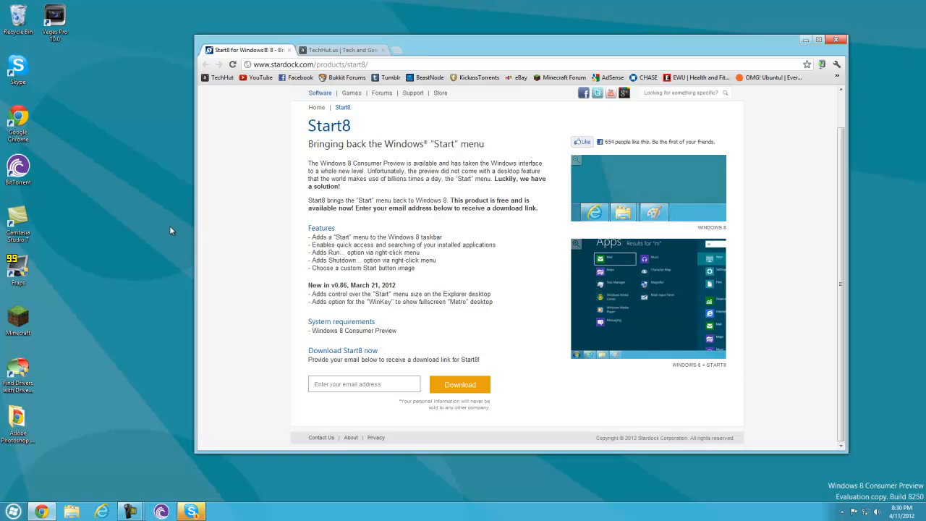
pyautogui.moveTo(353, 122)
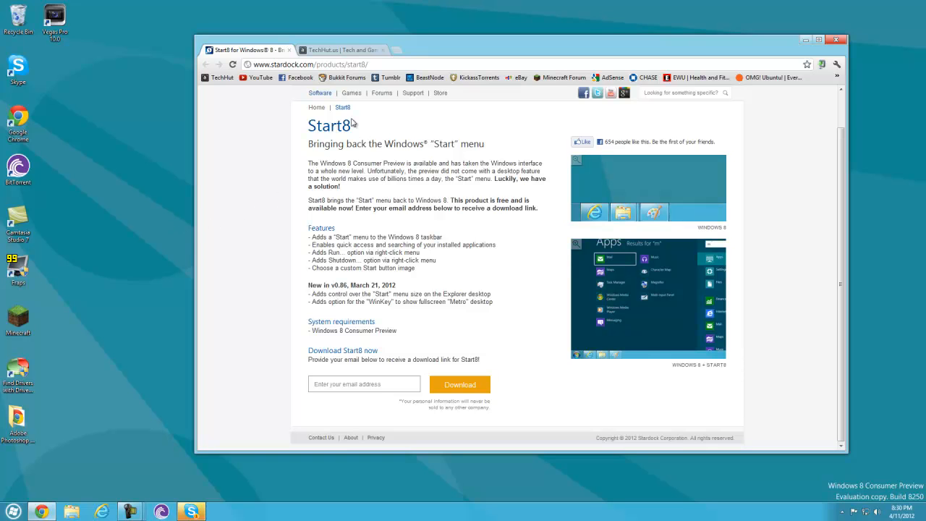
pyautogui.moveTo(359, 173)
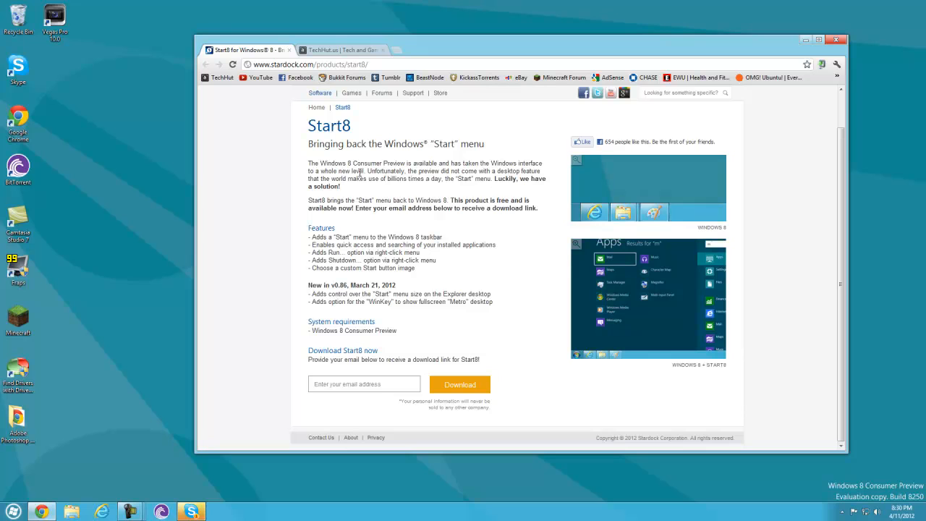